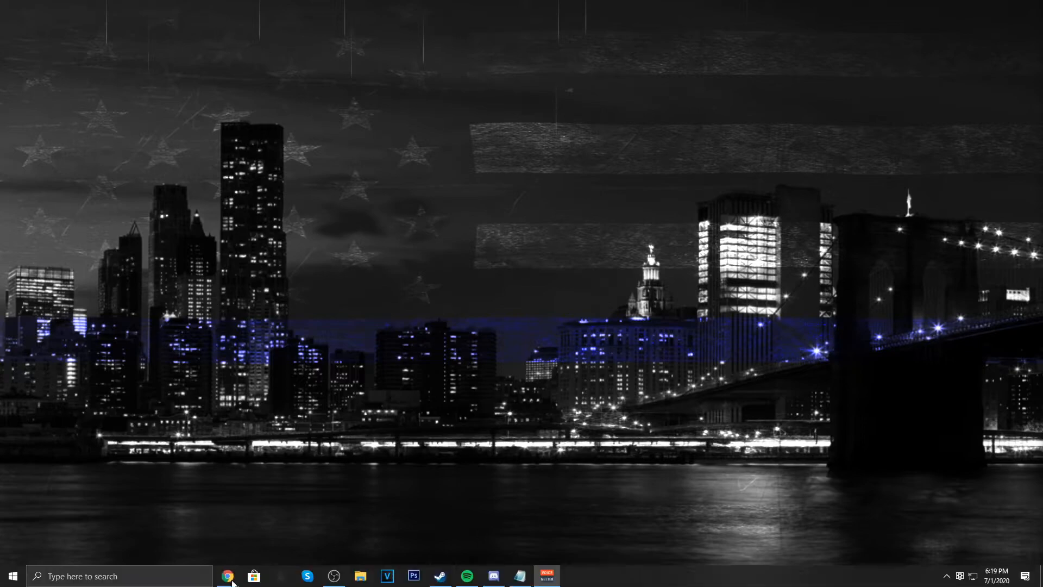
Launch Chrome and load roblox.com/promocodes in a new tab.
{"action": "left_click", "coordinate": [229, 576]}
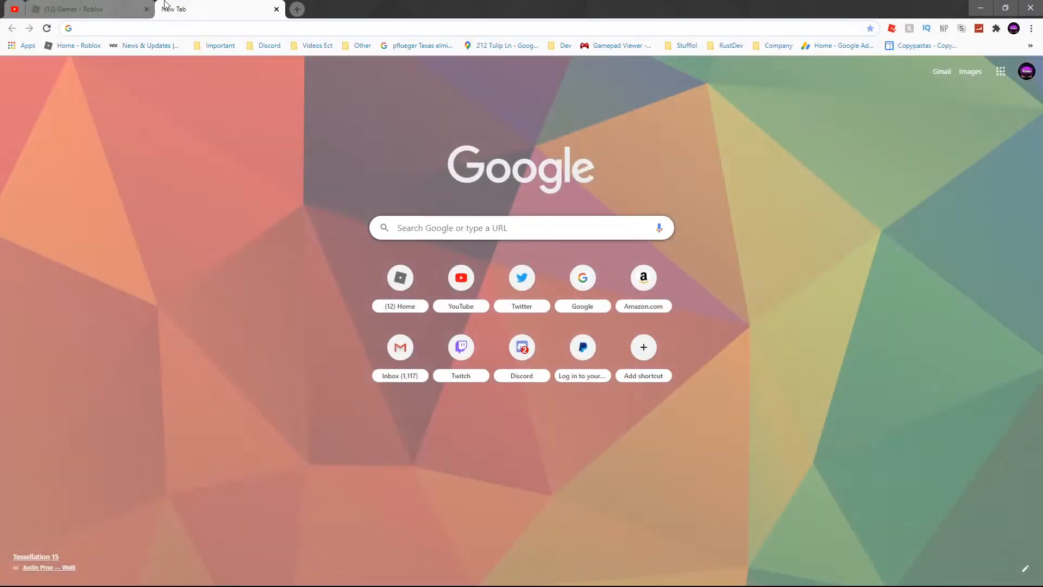
{"action": "type", "text": "roblox.com/promoco"}
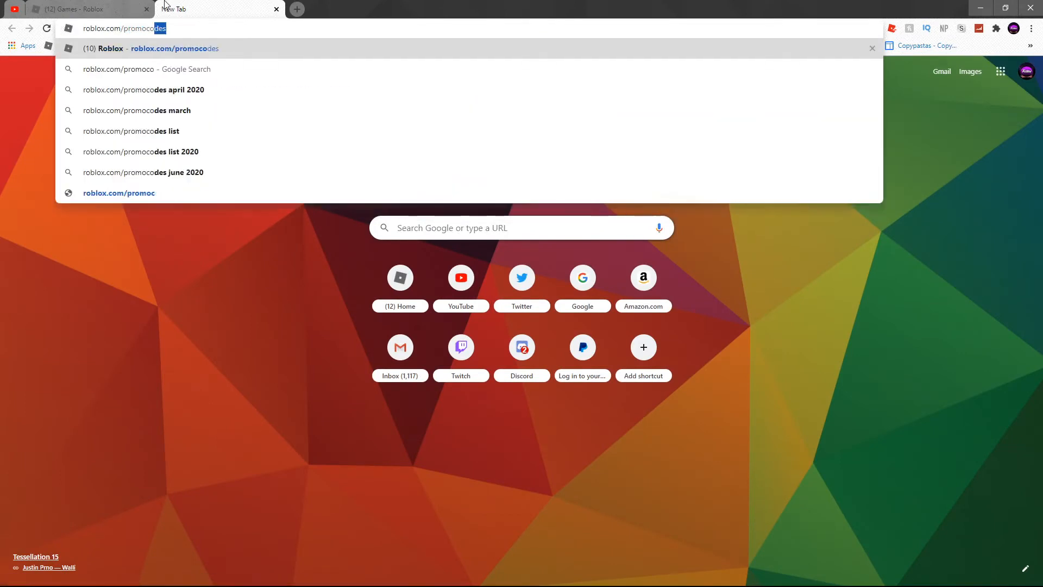
{"action": "key", "text": "Enter"}
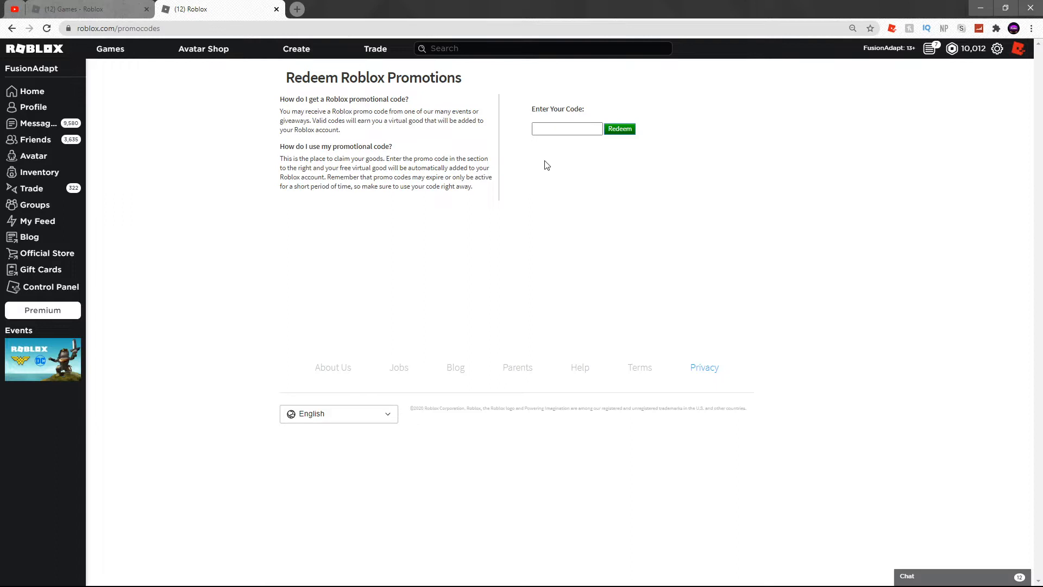
{"action": "mouse_move", "coordinate": [541, 142]}
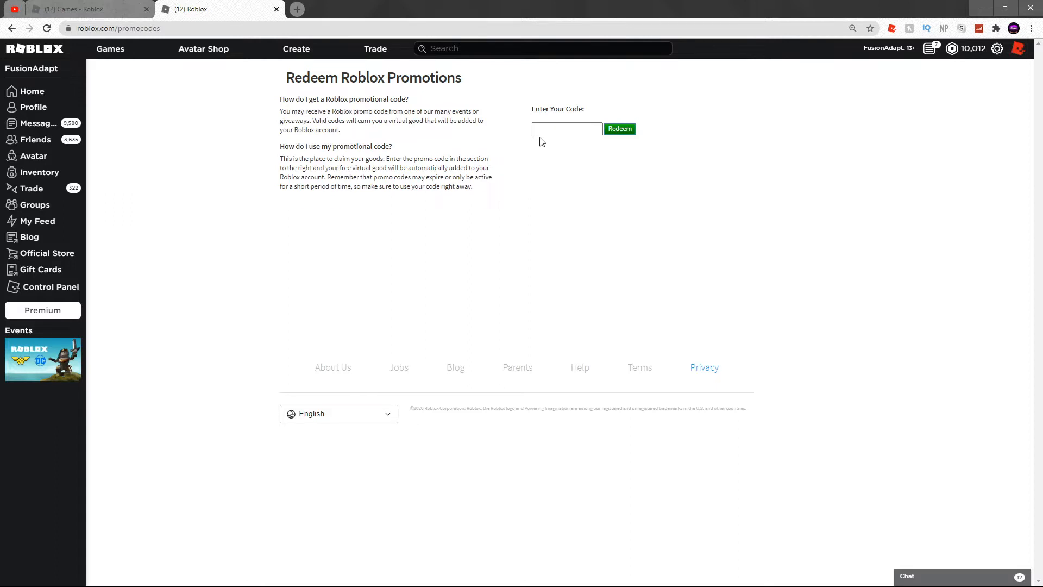
{"action": "double_click", "coordinate": [546, 108]}
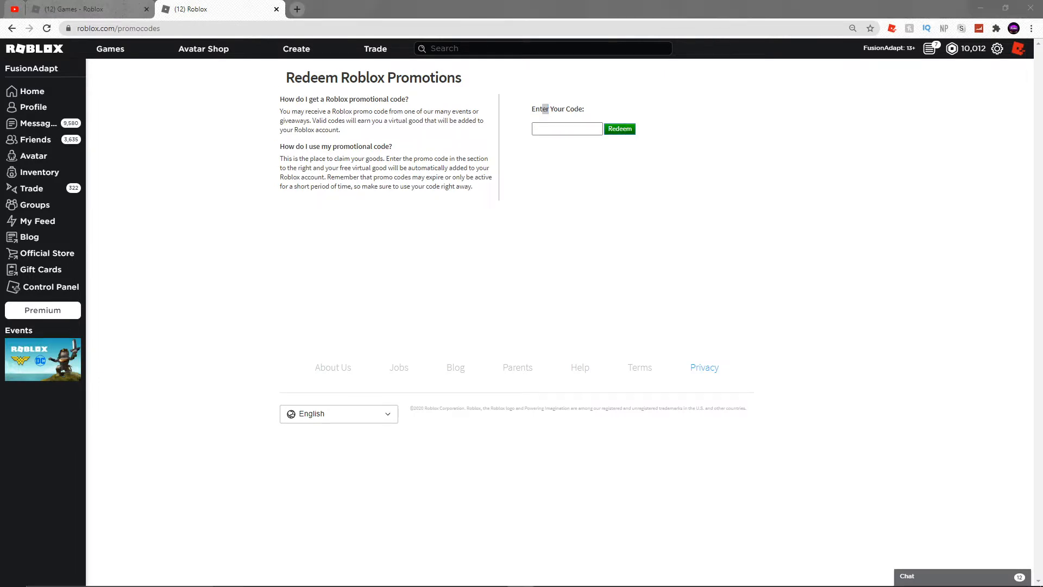
{"action": "left_click", "coordinate": [567, 129]}
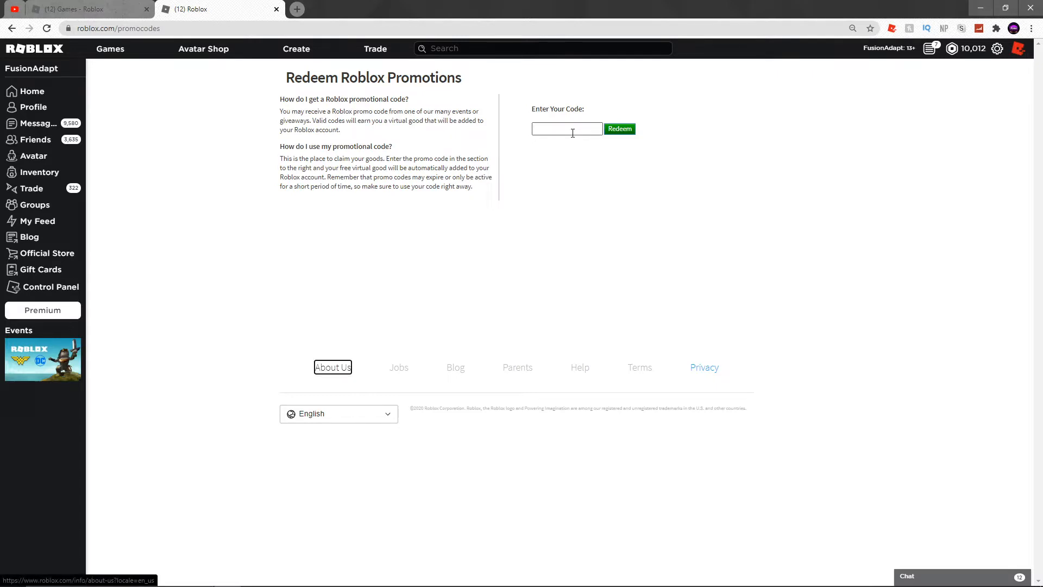
{"action": "mouse_move", "coordinate": [564, 129]}
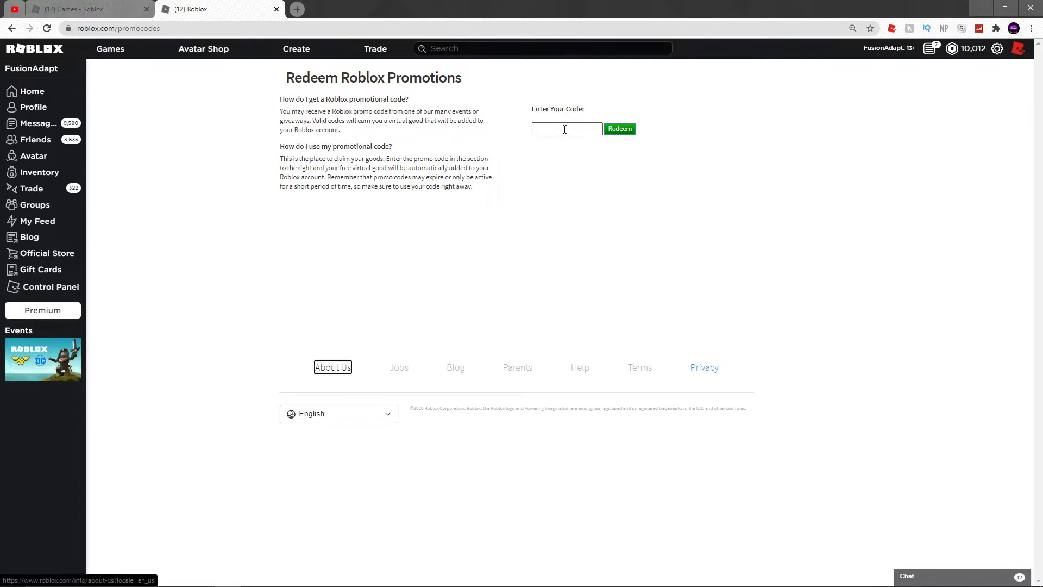
{"action": "type", "text": "ASFSF"}
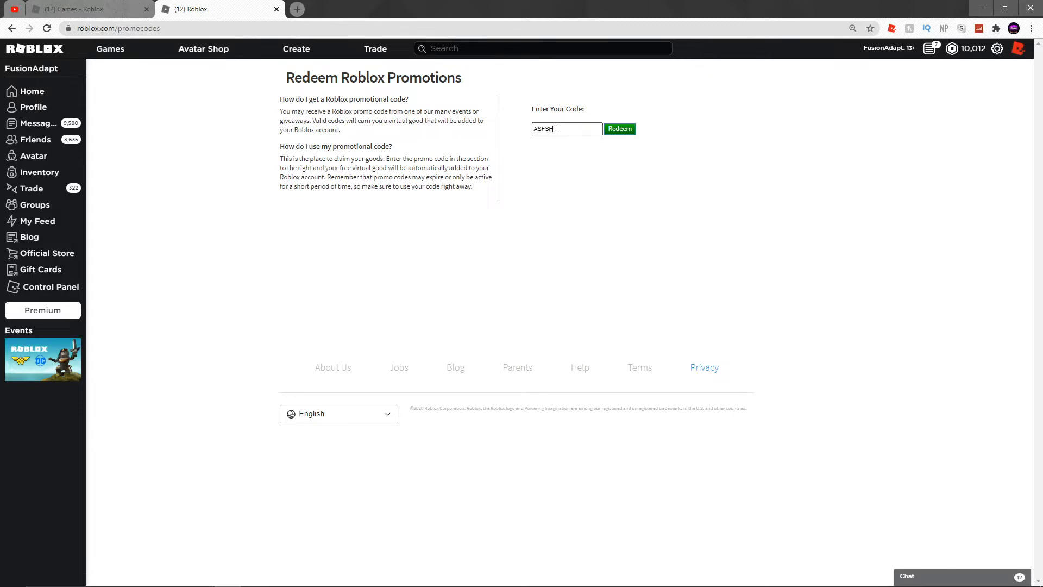
{"action": "triple_click", "coordinate": [555, 129]}
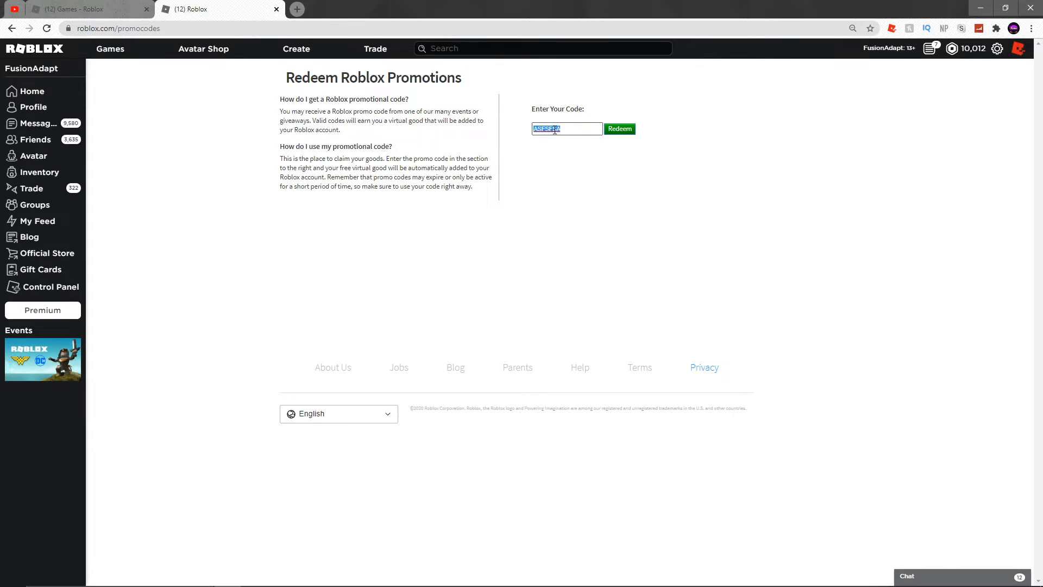
{"action": "type", "text": "ADFASFSA"}
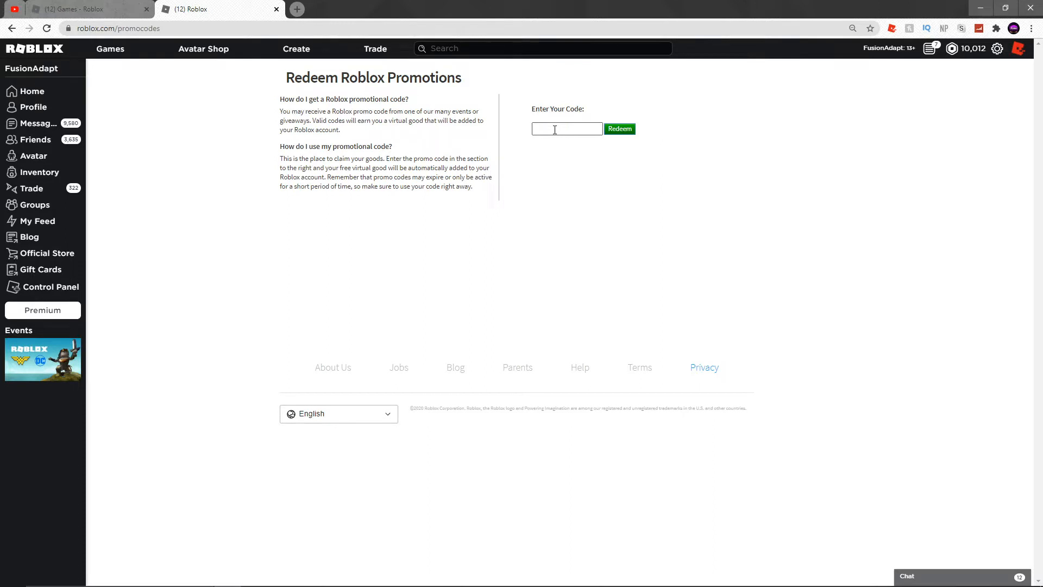
Submit the code SPIDERCOLA, which the page reports as already redeemed.
{"action": "type", "text": "SPIDER"}
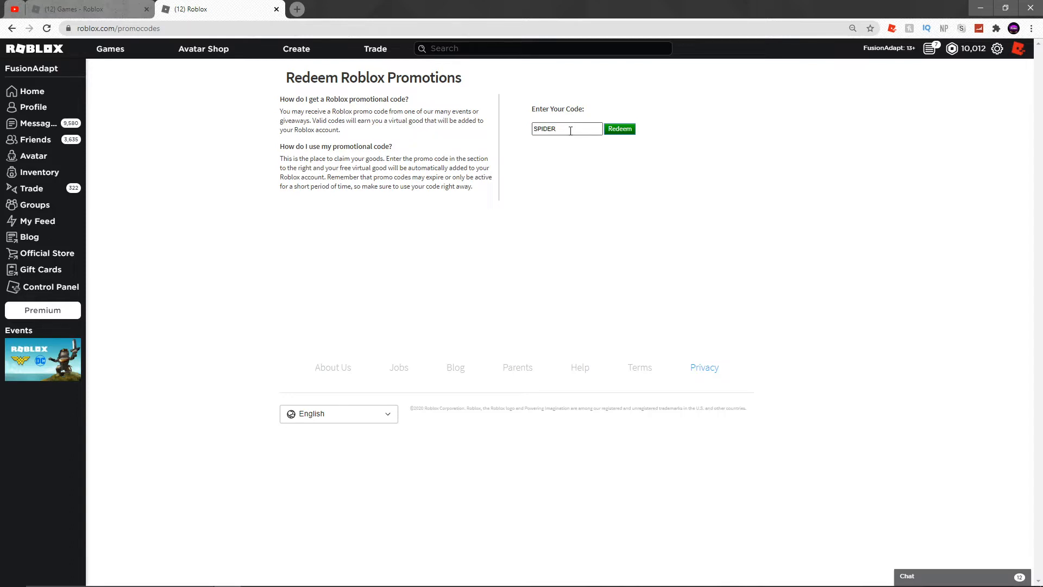
{"action": "type", "text": "COLA"}
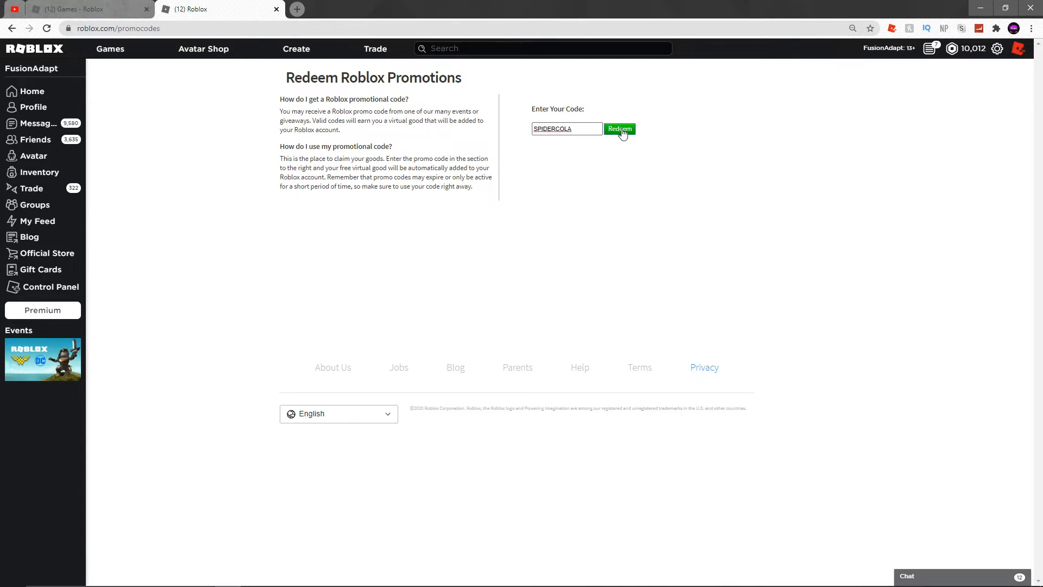
{"action": "left_click", "coordinate": [619, 128]}
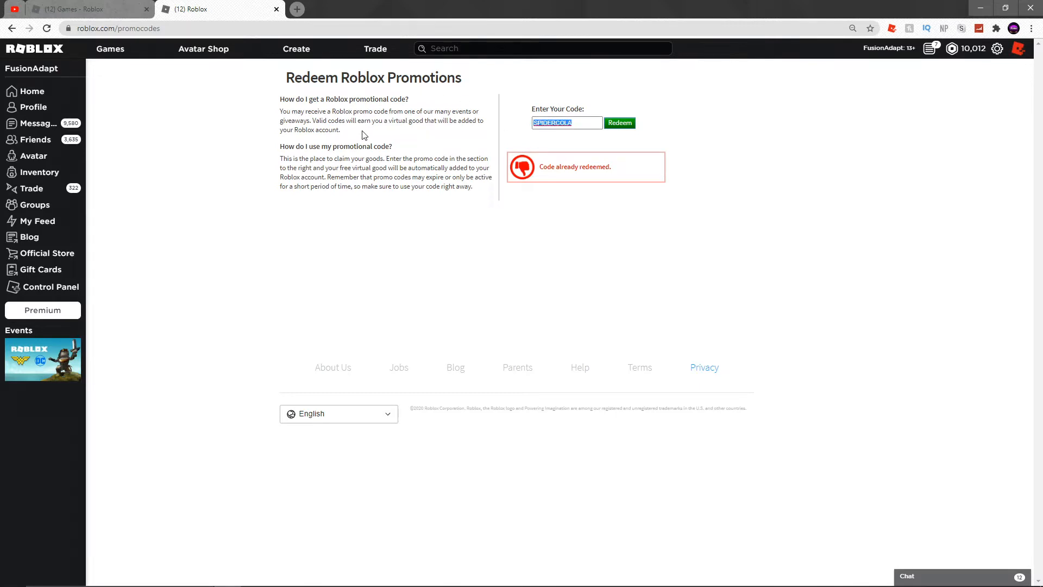
Enter TWEETROBLOX in the code box and select part of it for editing.
{"action": "type", "text": "TWEETROBLOX"}
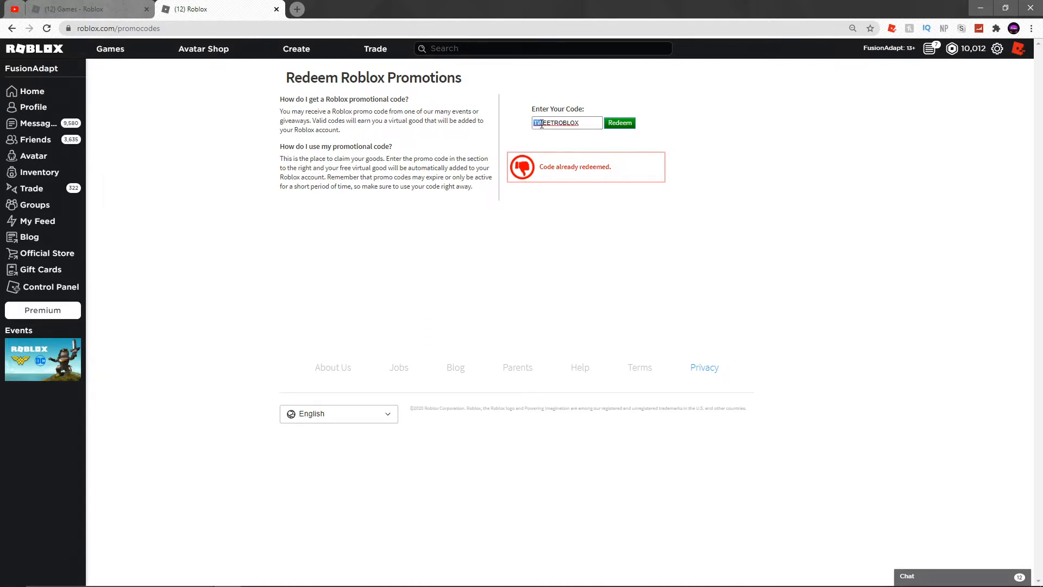
{"action": "left_click", "coordinate": [558, 125]}
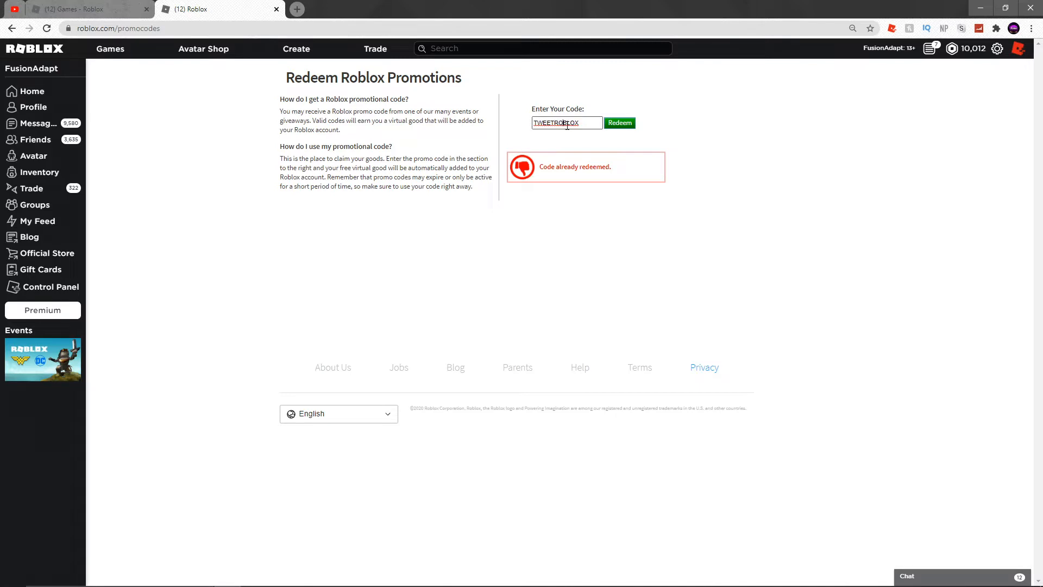
{"action": "double_click", "coordinate": [566, 123]}
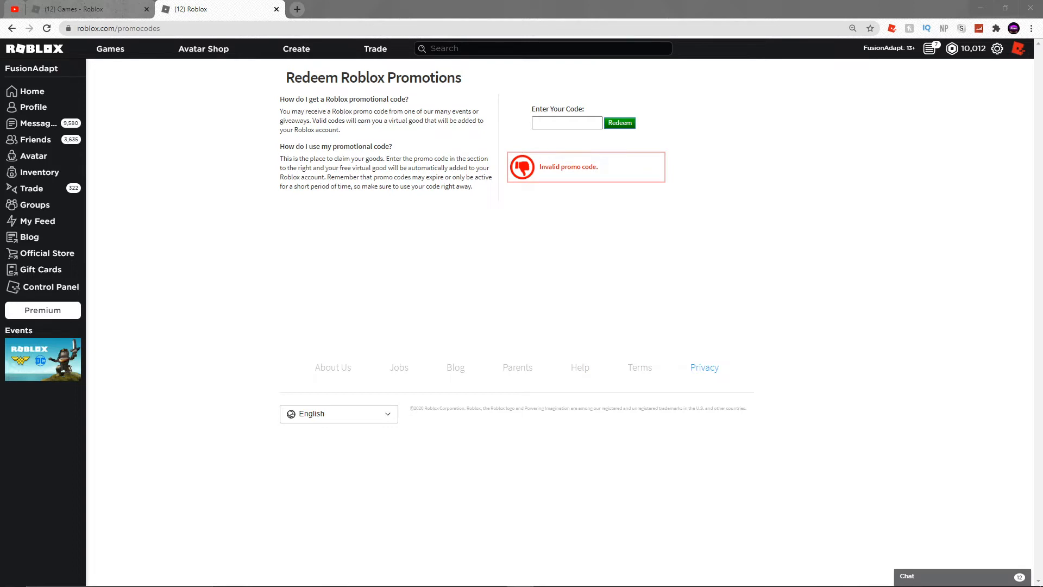
{"action": "mouse_move", "coordinate": [616, 167]}
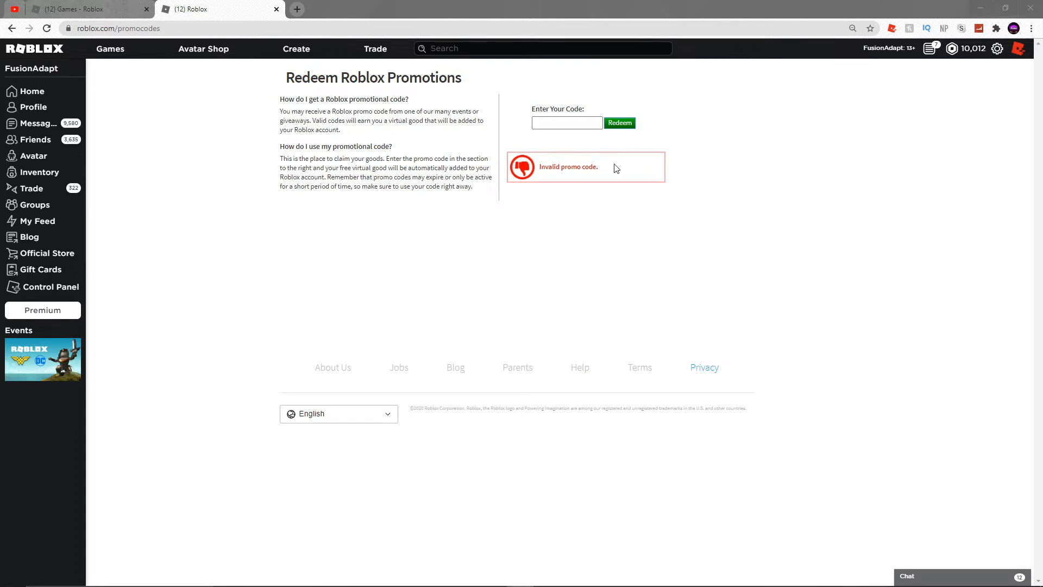
{"action": "left_click", "coordinate": [568, 123]}
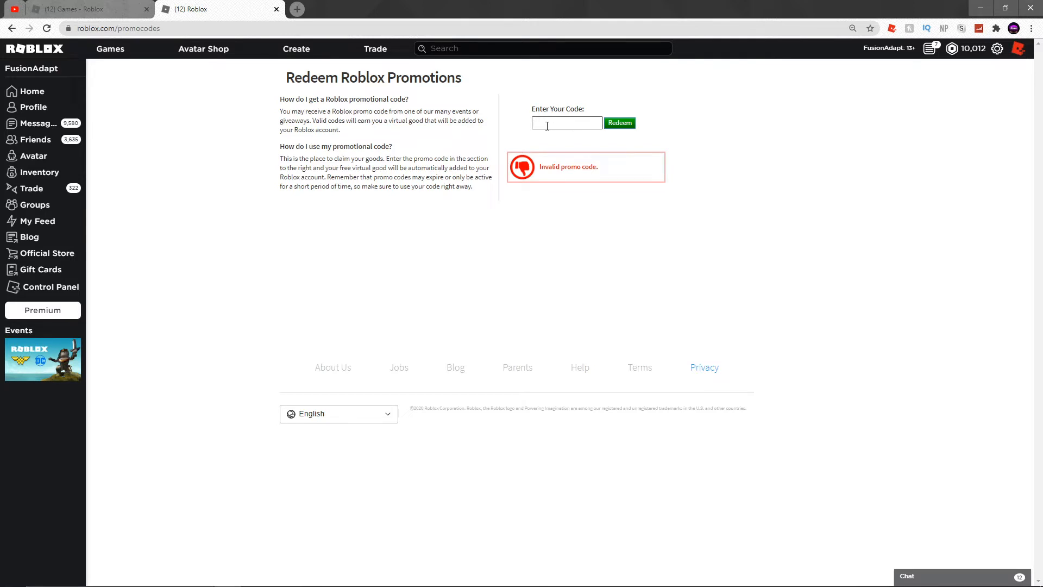
{"action": "type", "text": "JOUR"}
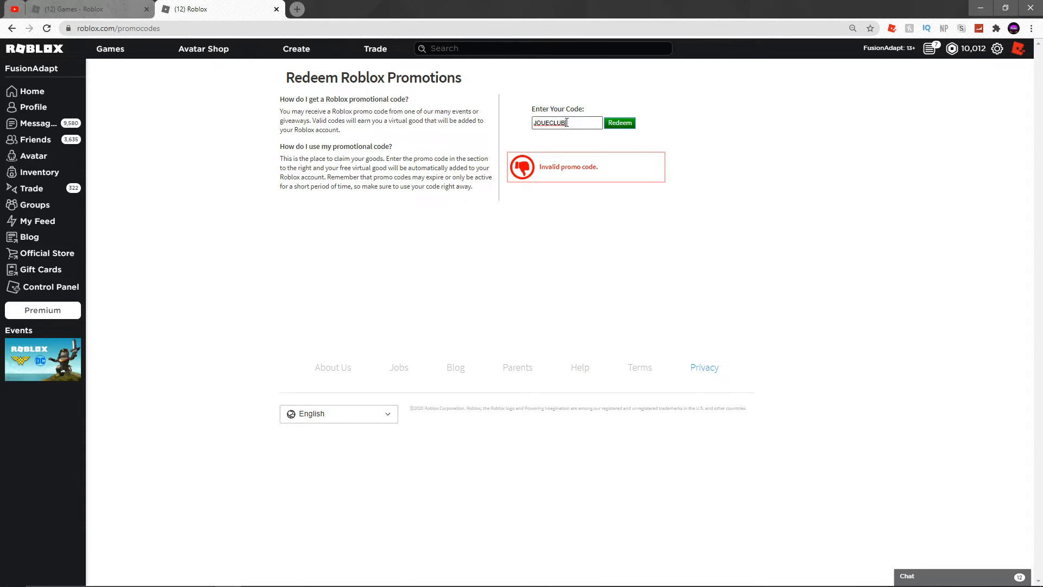
{"action": "type", "text": "HEADPHONE"}
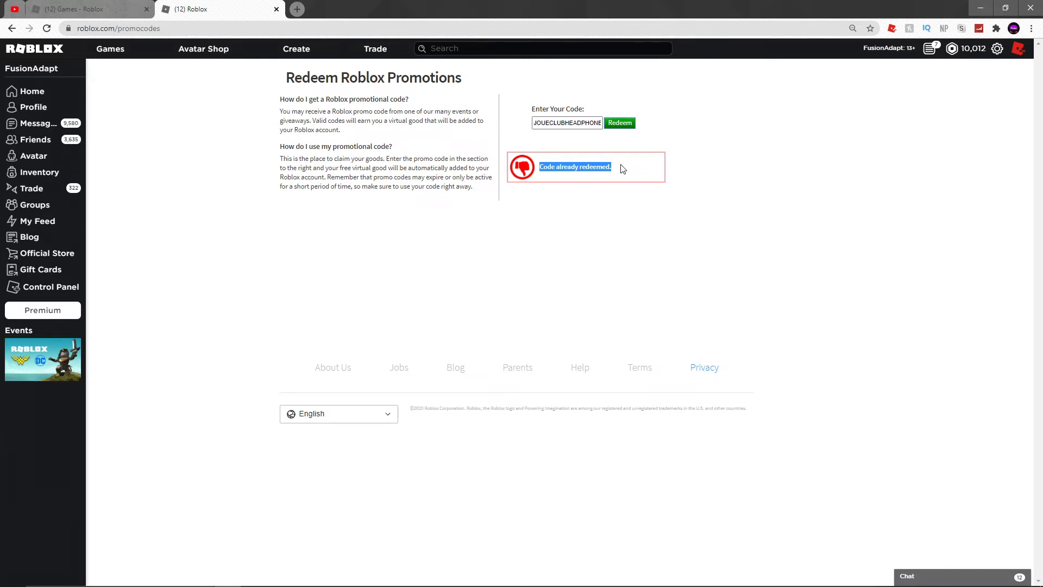
{"action": "mouse_move", "coordinate": [24, 188]}
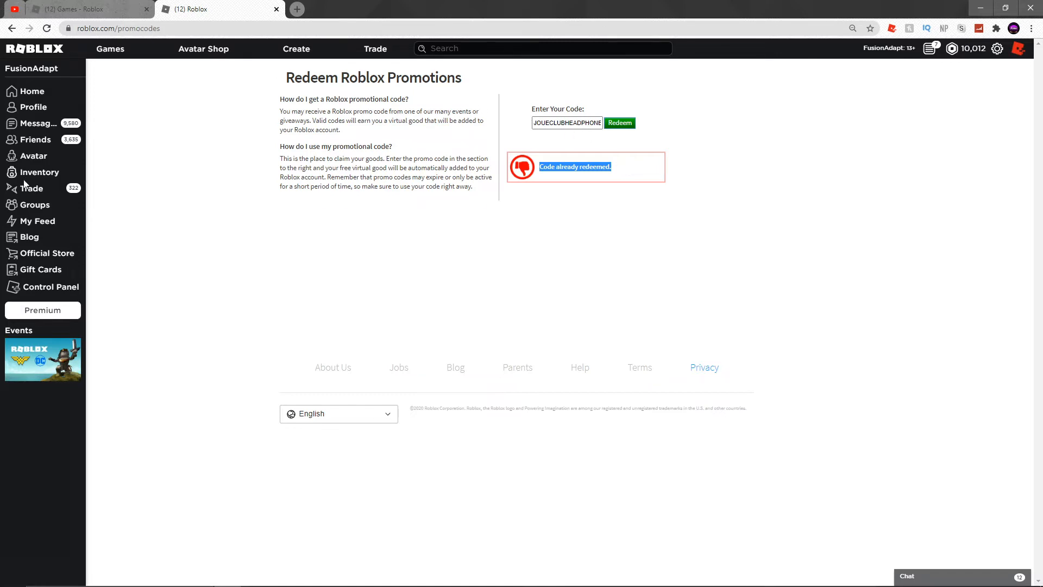
View the Black Prince Succulent Headphones item preview, then switch to the Avatar Editor.
{"action": "left_click", "coordinate": [39, 172]}
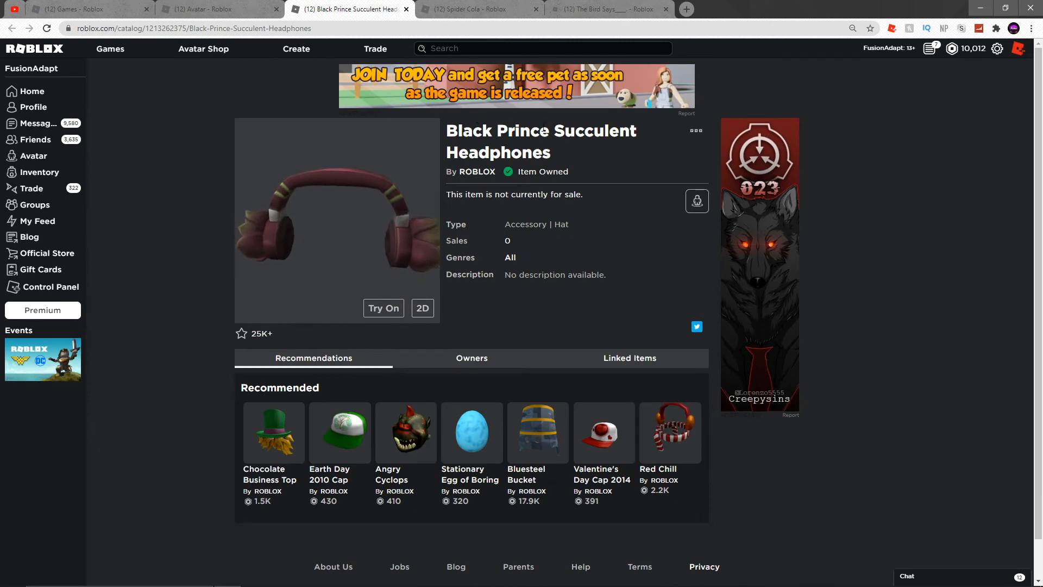
{"action": "double_click", "coordinate": [498, 153]}
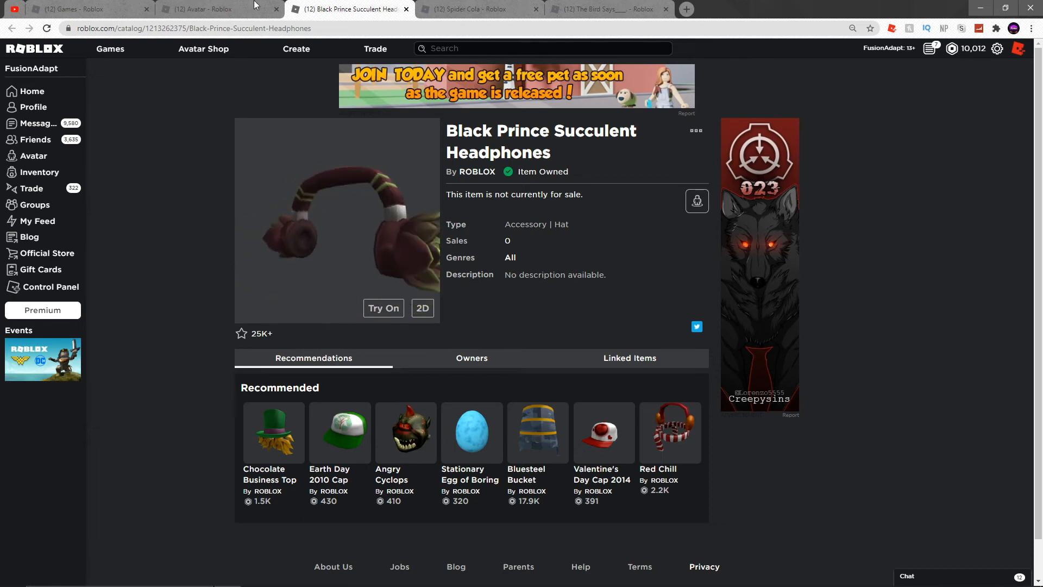
{"action": "left_click", "coordinate": [214, 9]}
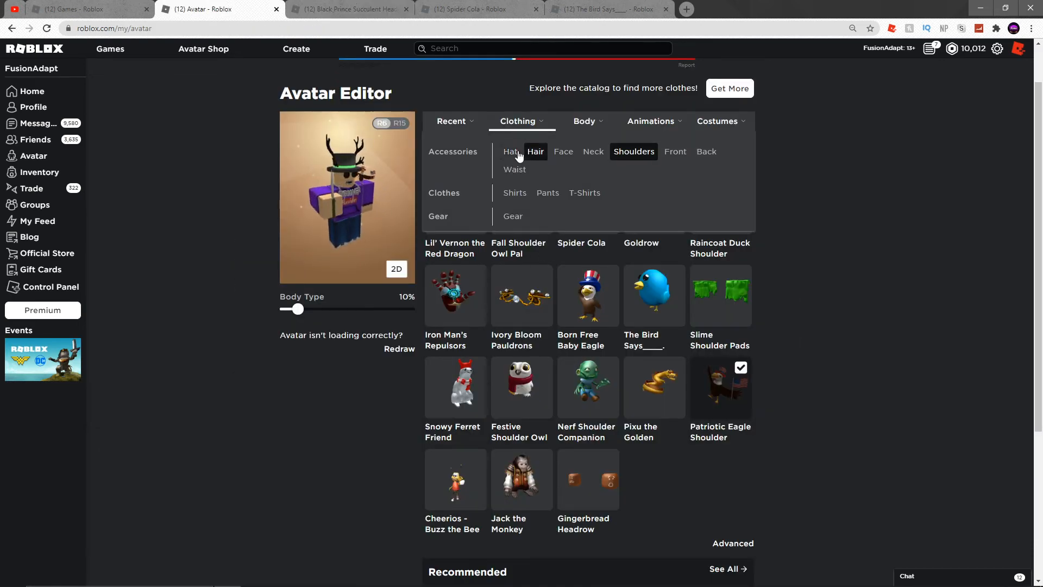
Show the owned hats and scroll through the list, Black Prince Succulent first.
{"action": "left_click", "coordinate": [584, 121]}
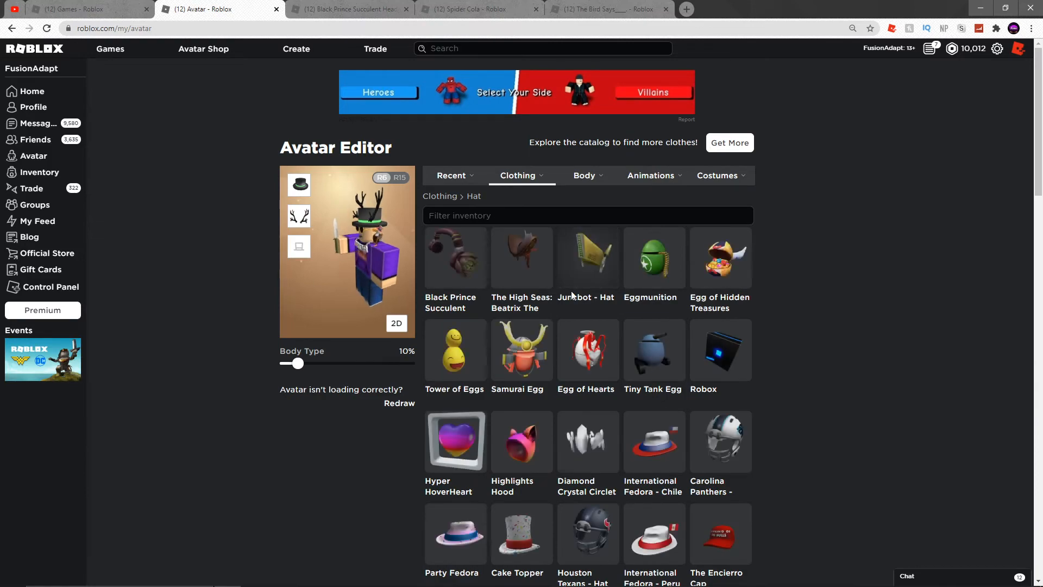
{"action": "scroll", "scroll_direction": "down", "scroll_amount": 3}
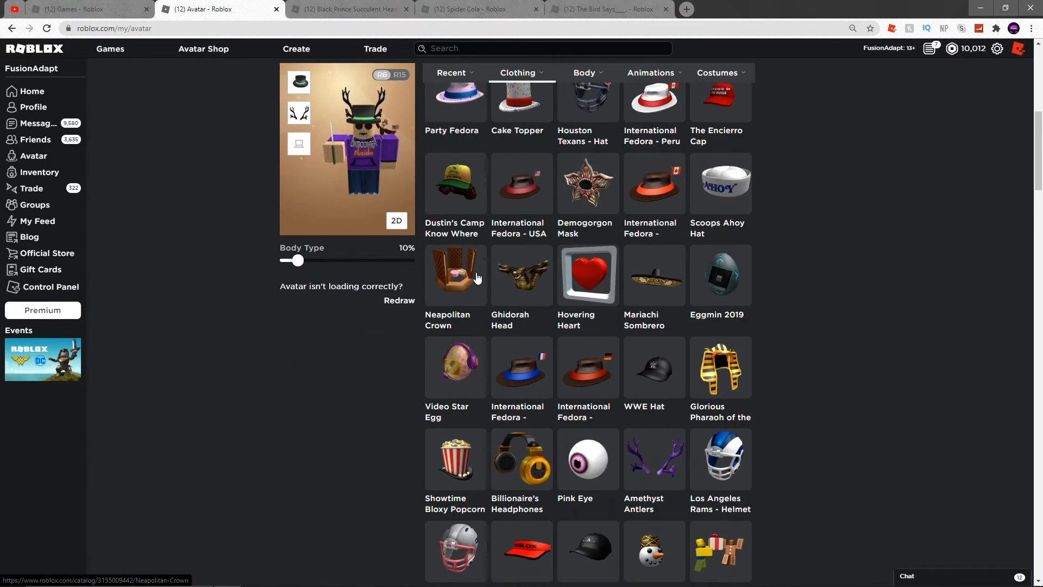
{"action": "scroll", "scroll_direction": "down", "scroll_amount": 3}
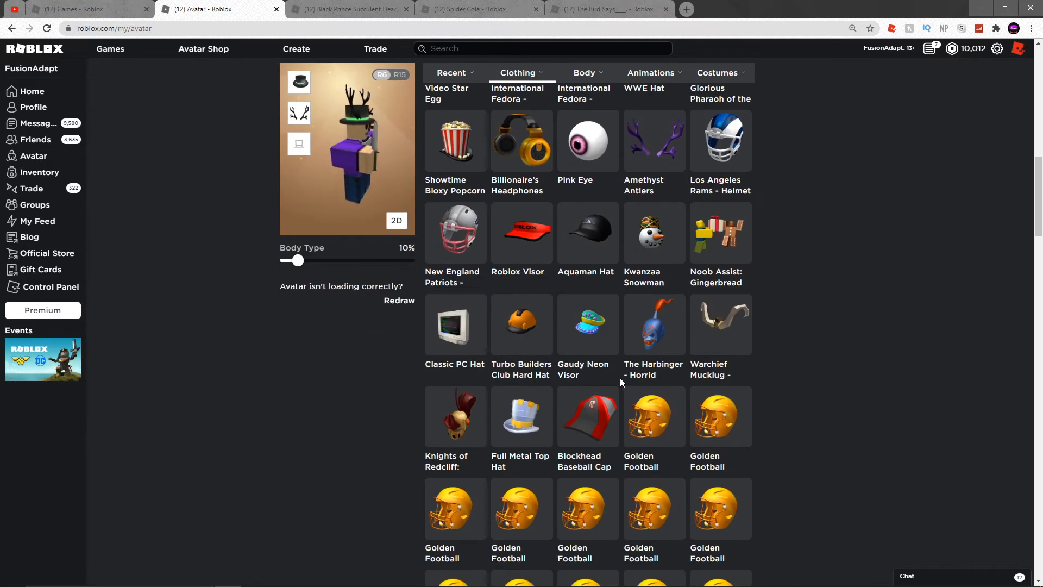
{"action": "scroll", "scroll_direction": "up", "scroll_amount": 3}
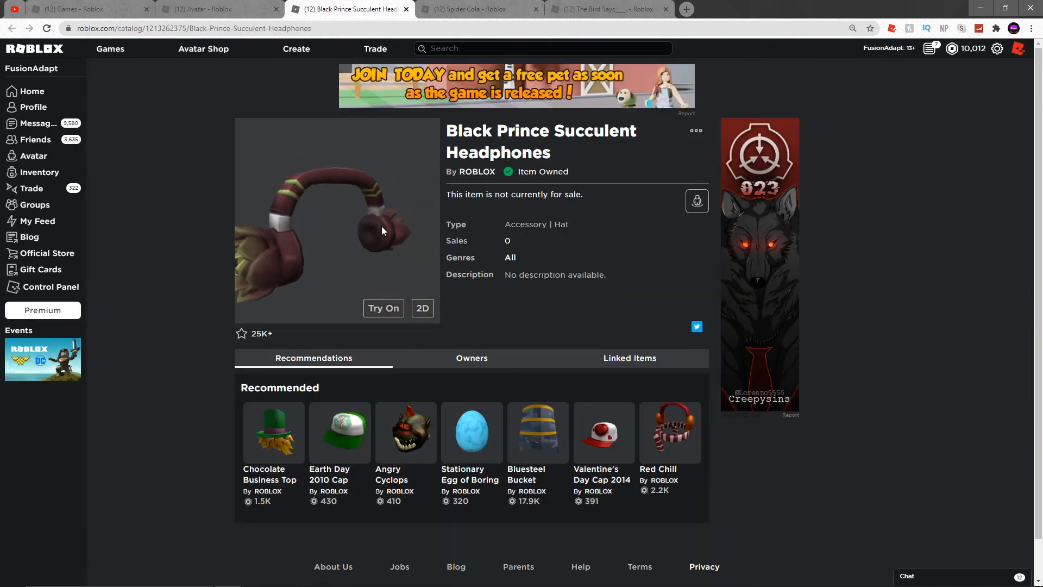
Rotate the headphones preview and try them on the avatar, then switch to Spider Cola.
{"action": "left_click_drag", "start_coordinate": [382, 231], "coordinate": [317, 247]}
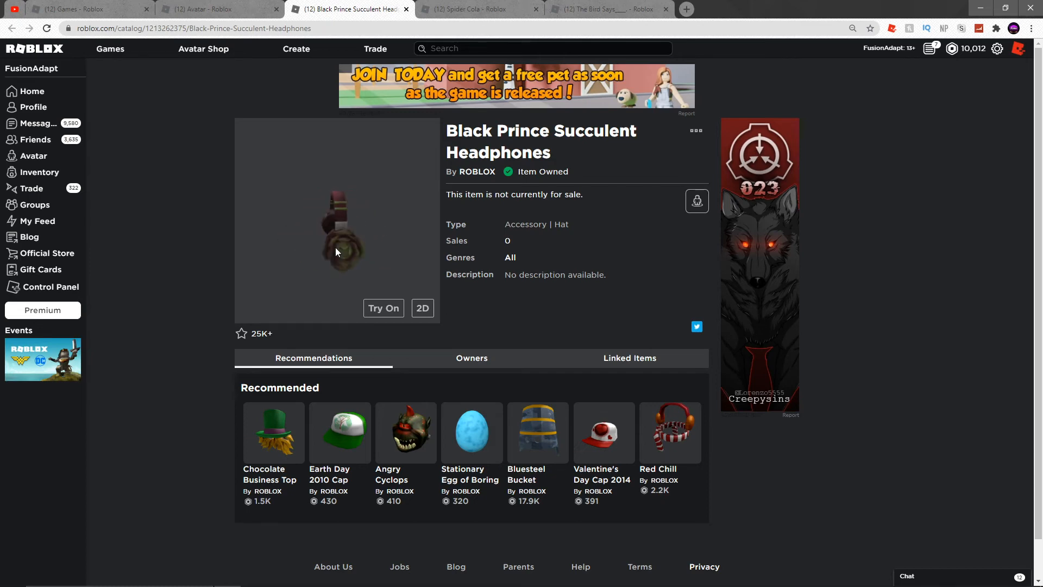
{"action": "left_click", "coordinate": [383, 308]}
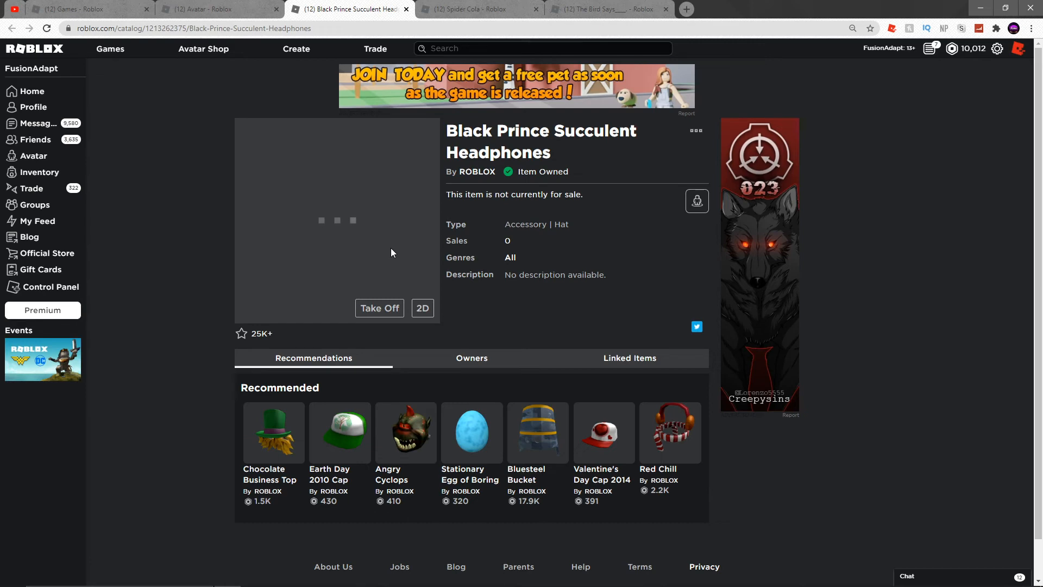
{"action": "mouse_move", "coordinate": [389, 229]}
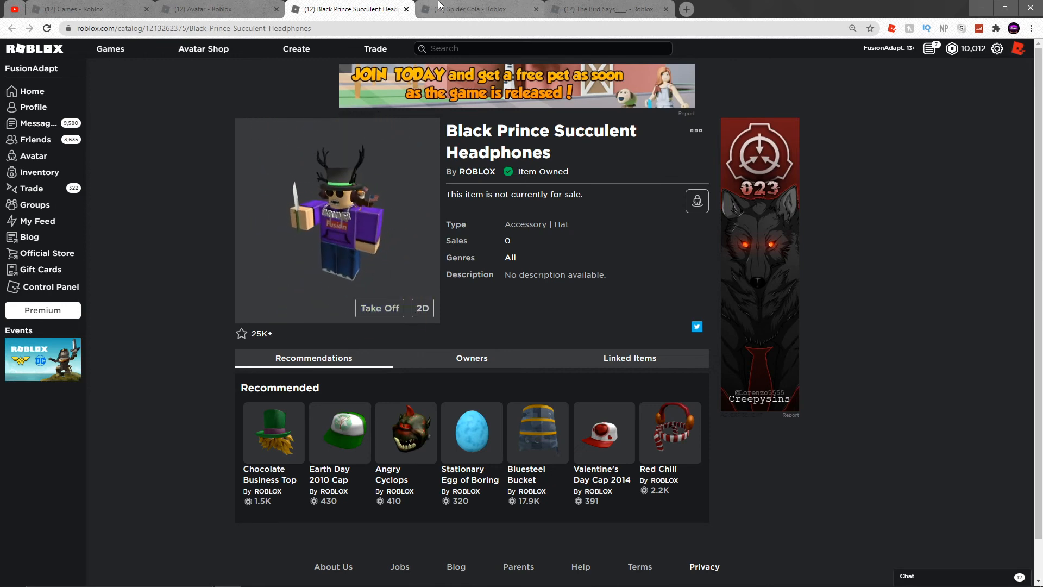
{"action": "mouse_move", "coordinate": [450, 7]}
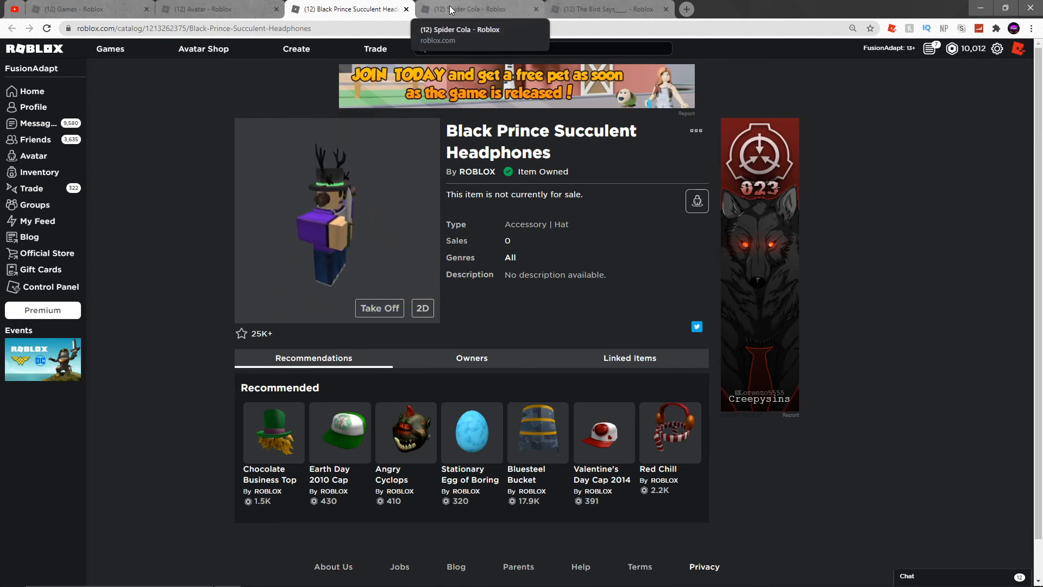
{"action": "left_click", "coordinate": [484, 9]}
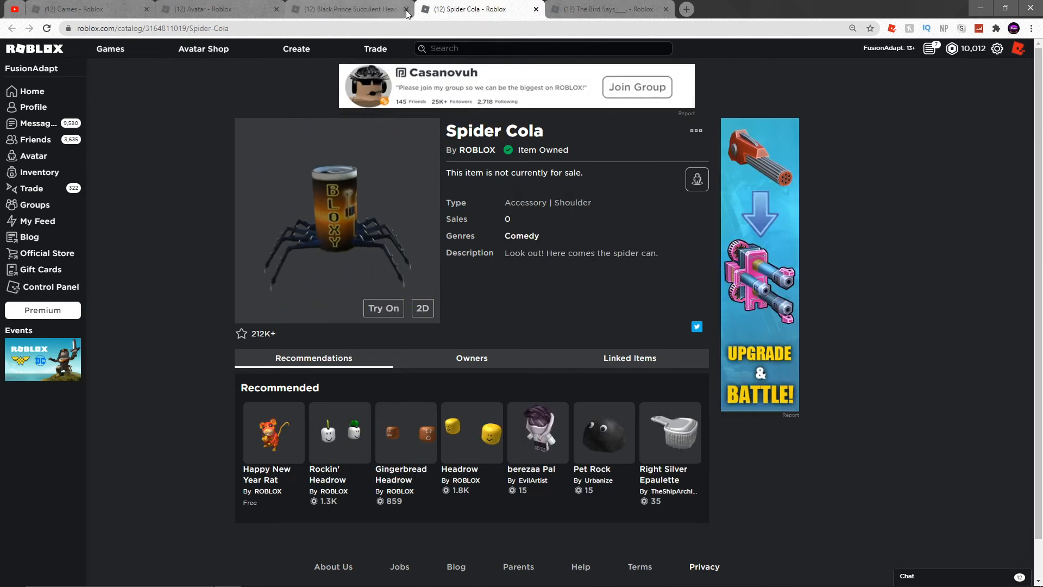
{"action": "left_click", "coordinate": [383, 308]}
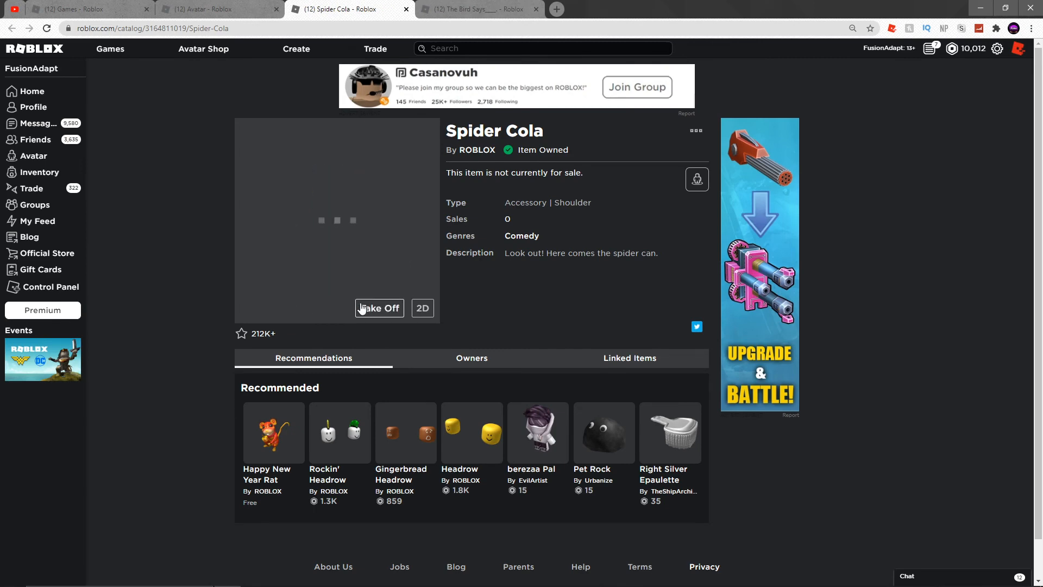
{"action": "mouse_move", "coordinate": [361, 297]}
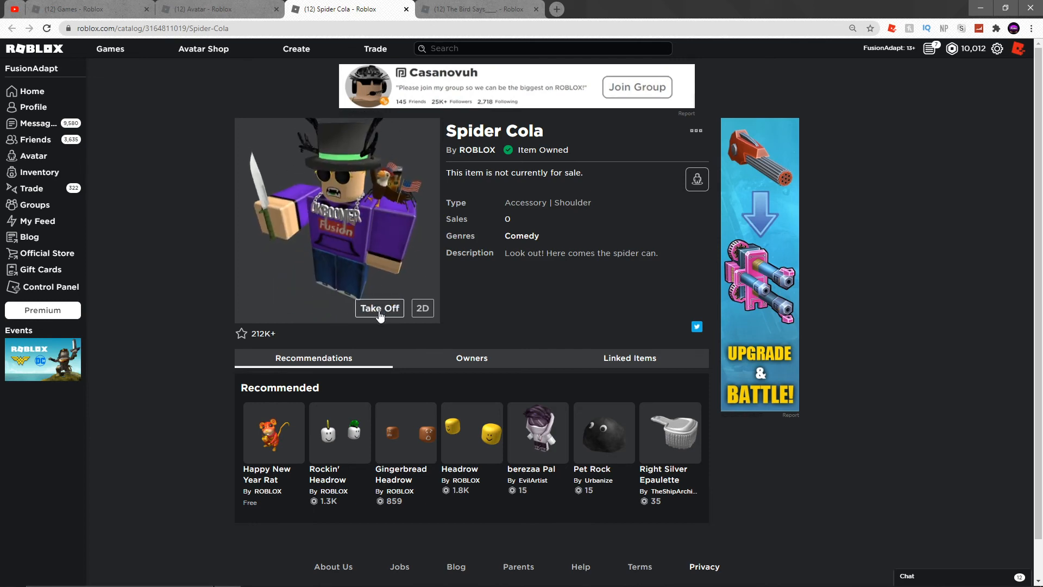
{"action": "left_click", "coordinate": [379, 308]}
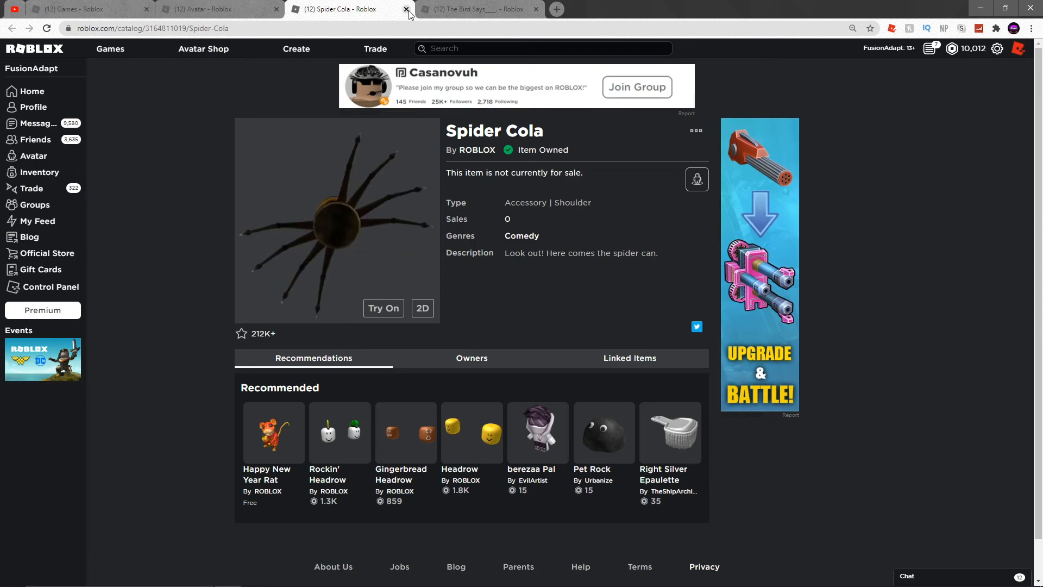
Close the Spider Cola tab and try on The Bird Says accessory.
{"action": "left_click", "coordinate": [402, 9]}
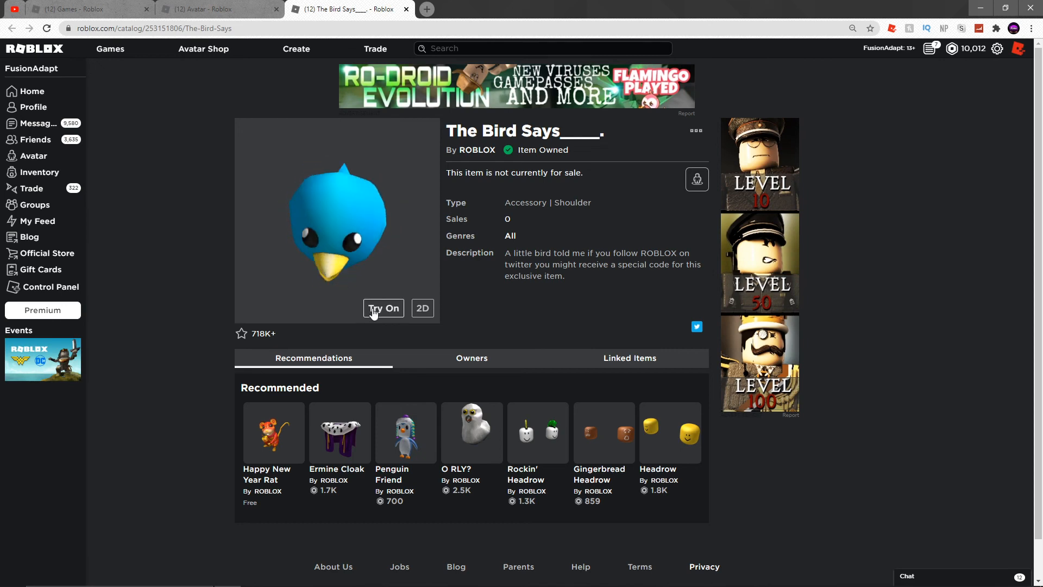
{"action": "left_click", "coordinate": [383, 309]}
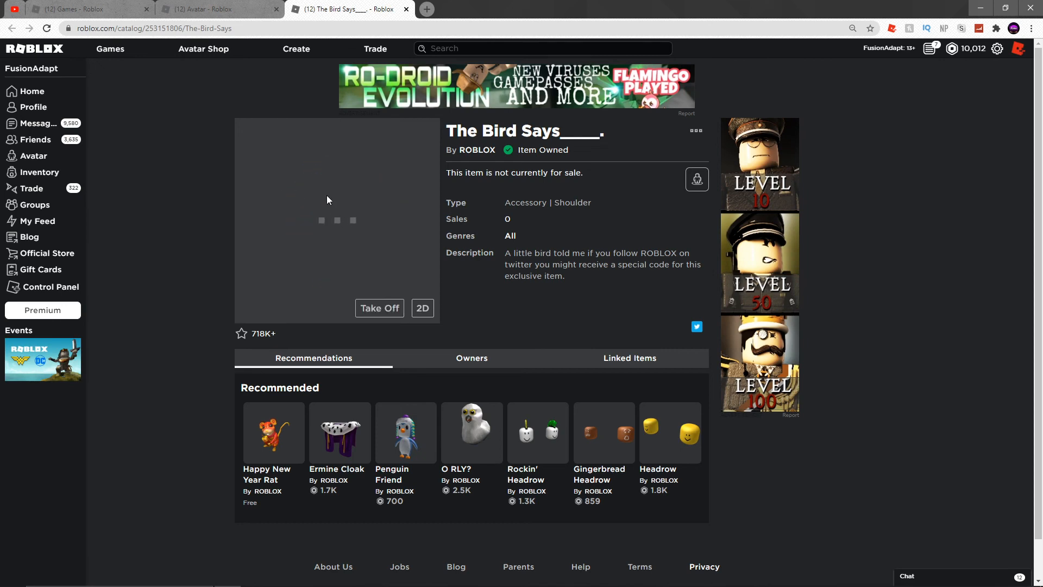